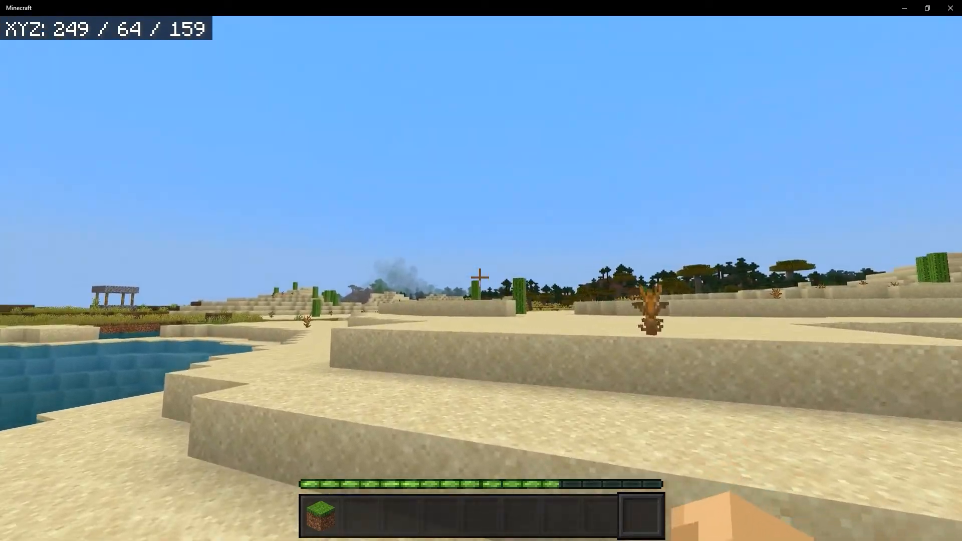
# Walk a few blocks east across the sand toward the ledge beside the pond
pyautogui.press('e')
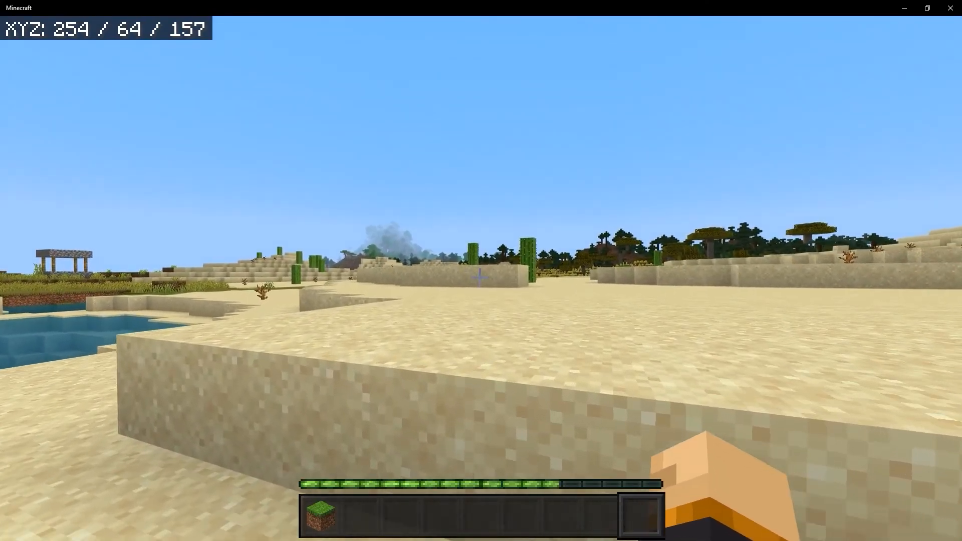
# Climb onto the higher sand and walk east past the cacti into the open desert
pyautogui.press('w')
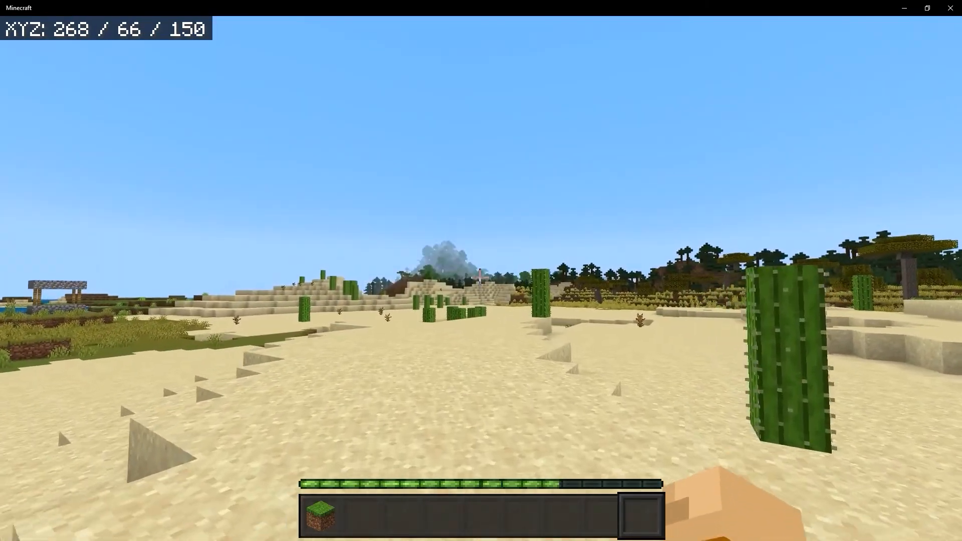
pyautogui.press('w')
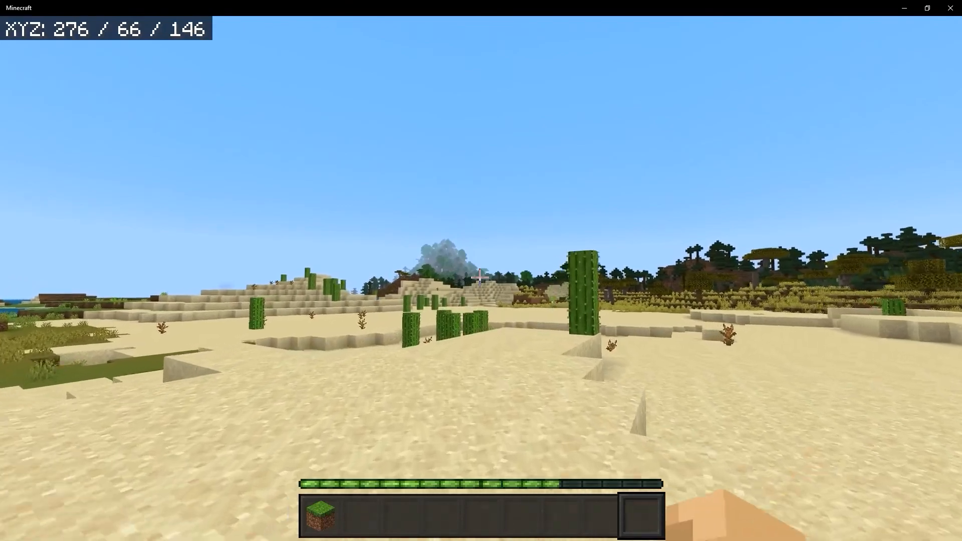